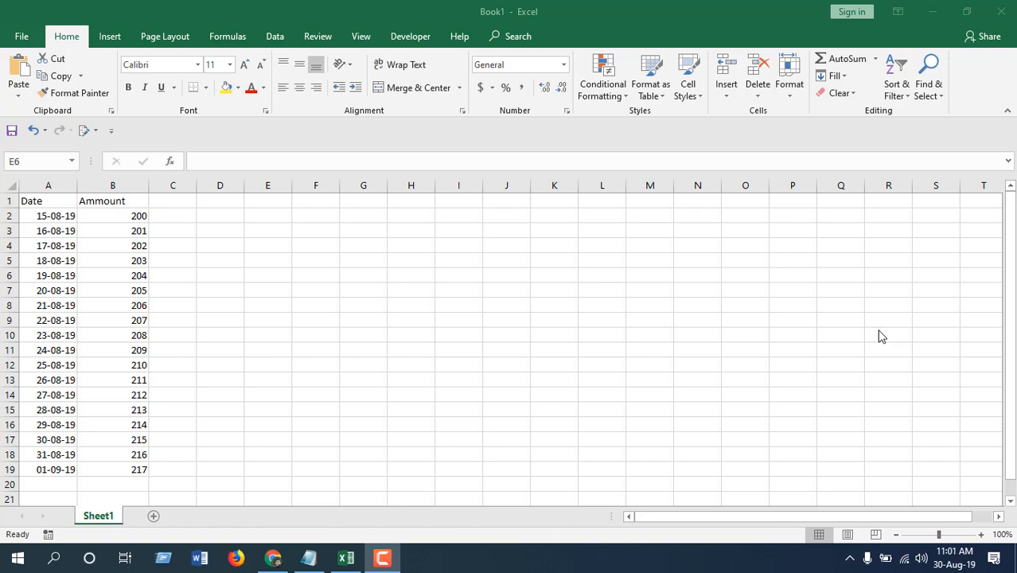
{"action": "mouse_move", "coordinate": [858, 332]}
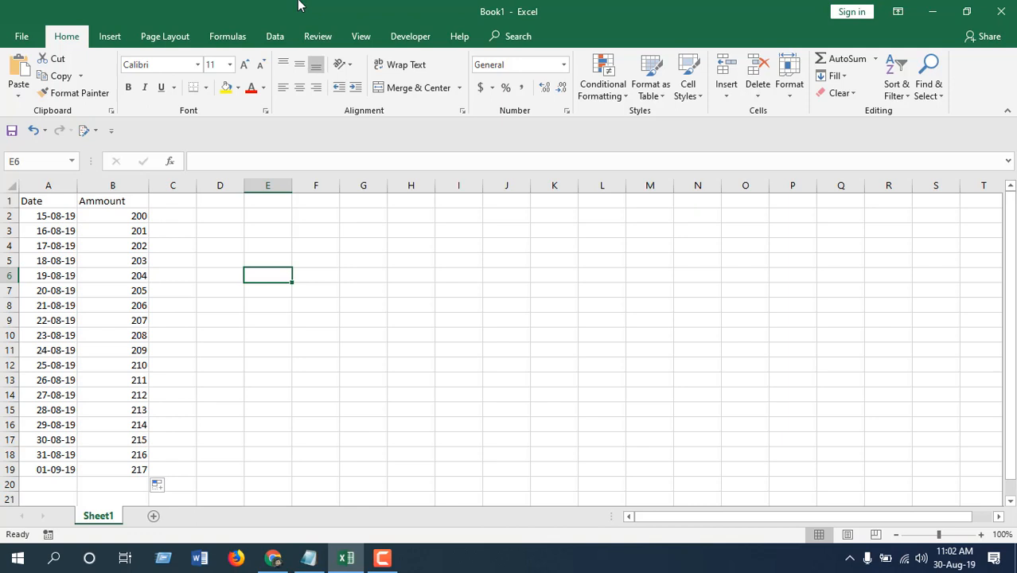
{"action": "mouse_move", "coordinate": [37, 242]}
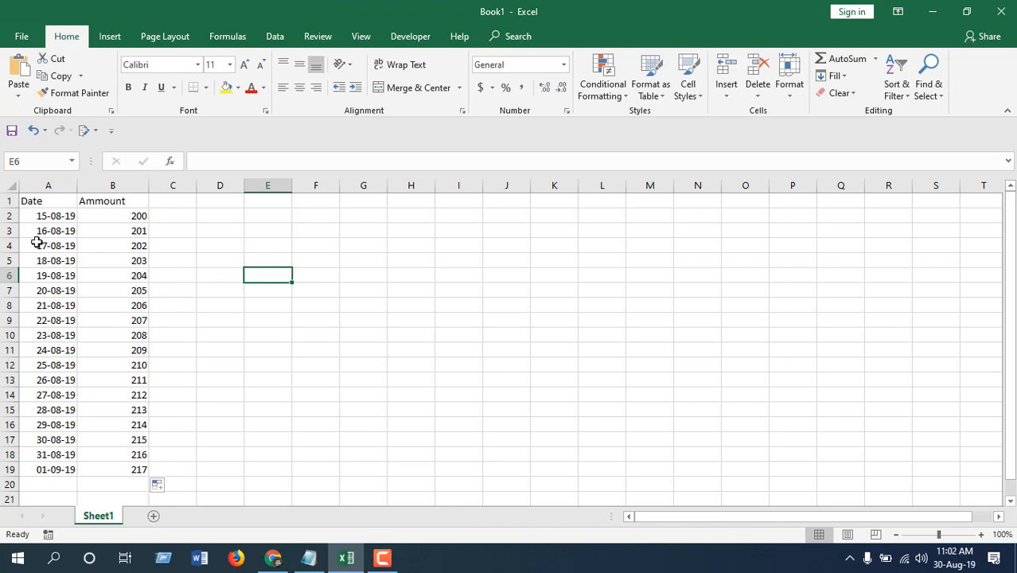
{"action": "mouse_move", "coordinate": [44, 215]}
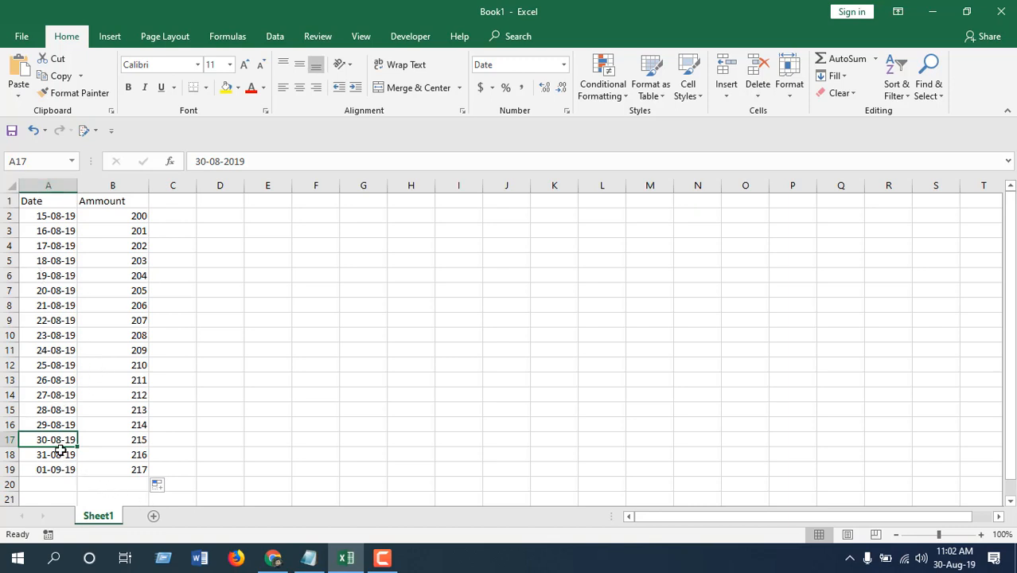
{"action": "mouse_move", "coordinate": [347, 151]}
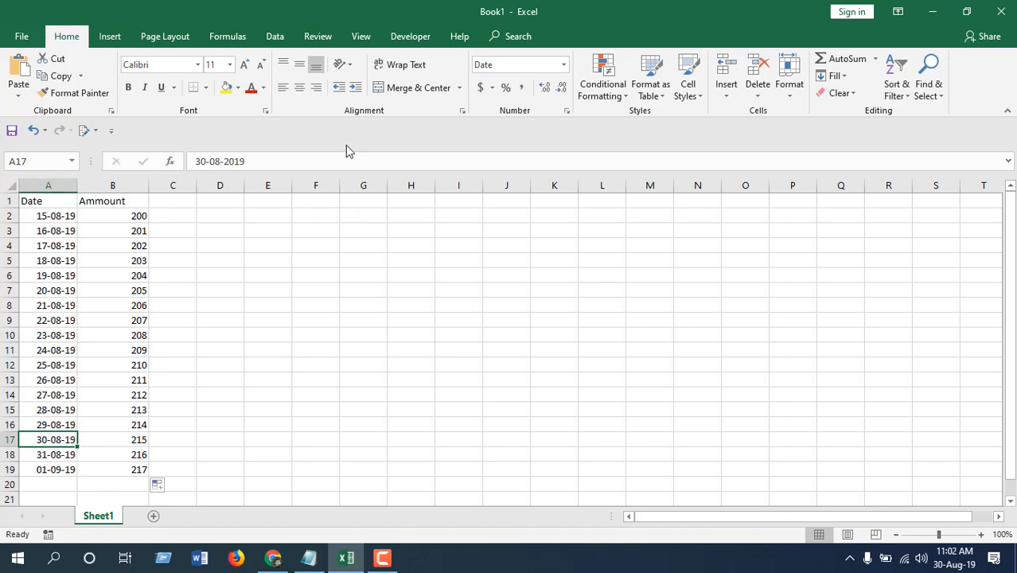
{"action": "mouse_move", "coordinate": [341, 147]}
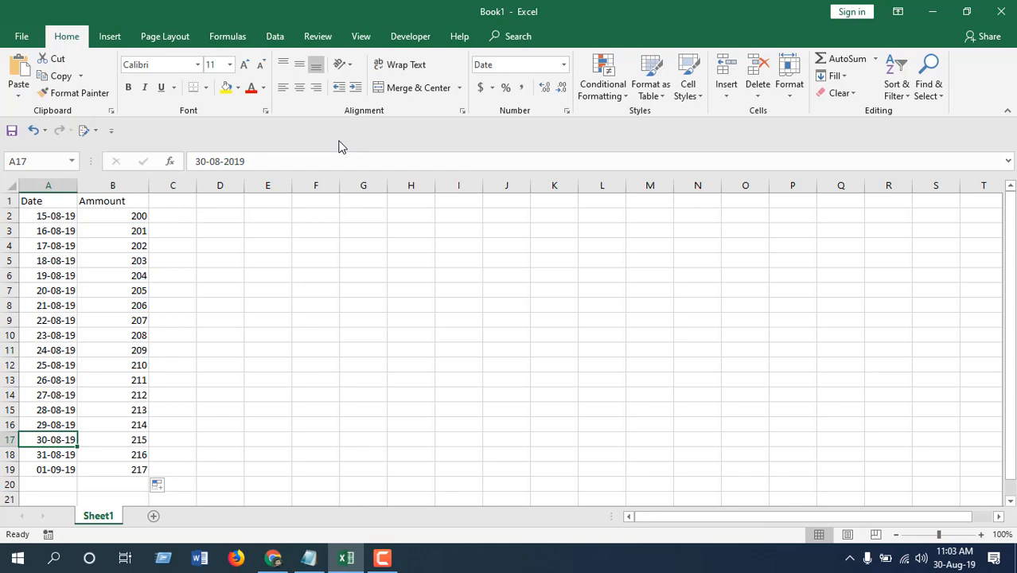
{"action": "mouse_move", "coordinate": [334, 287]}
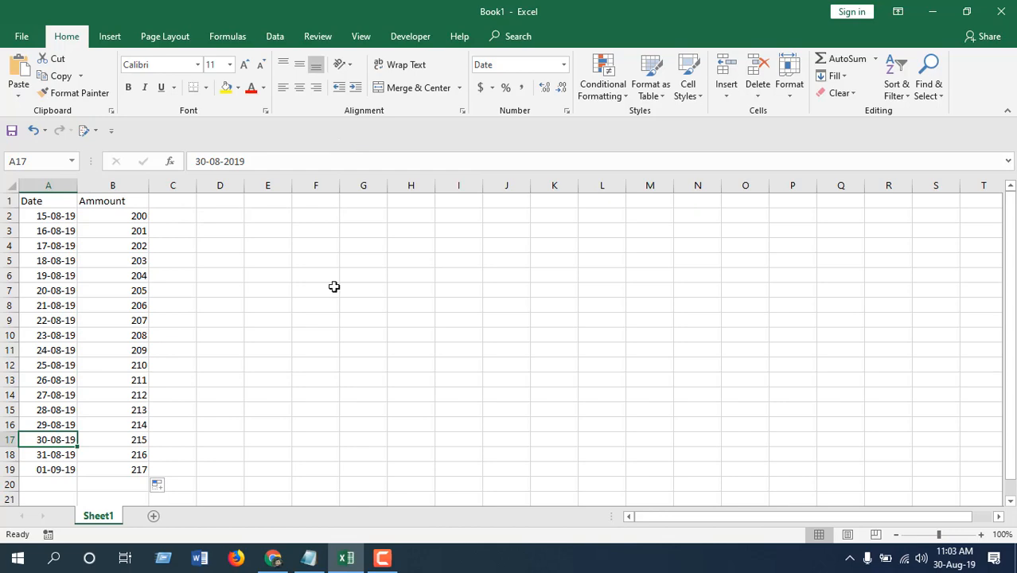
Run the Hidebtn_Click macro and accept range $A$1:$B$19 to hide past-dated rows.
{"action": "left_click", "coordinate": [411, 36]}
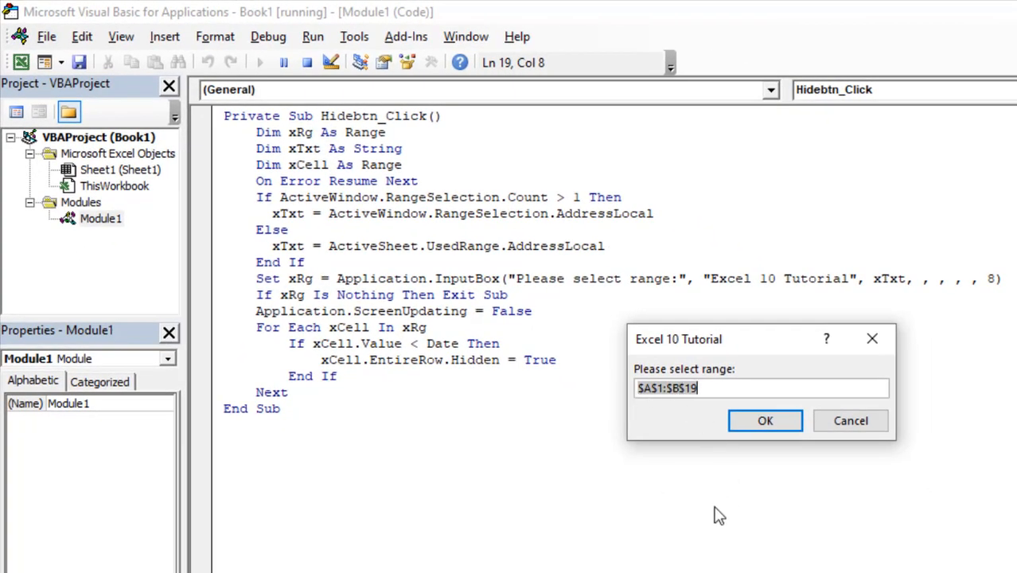
{"action": "left_click", "coordinate": [763, 420]}
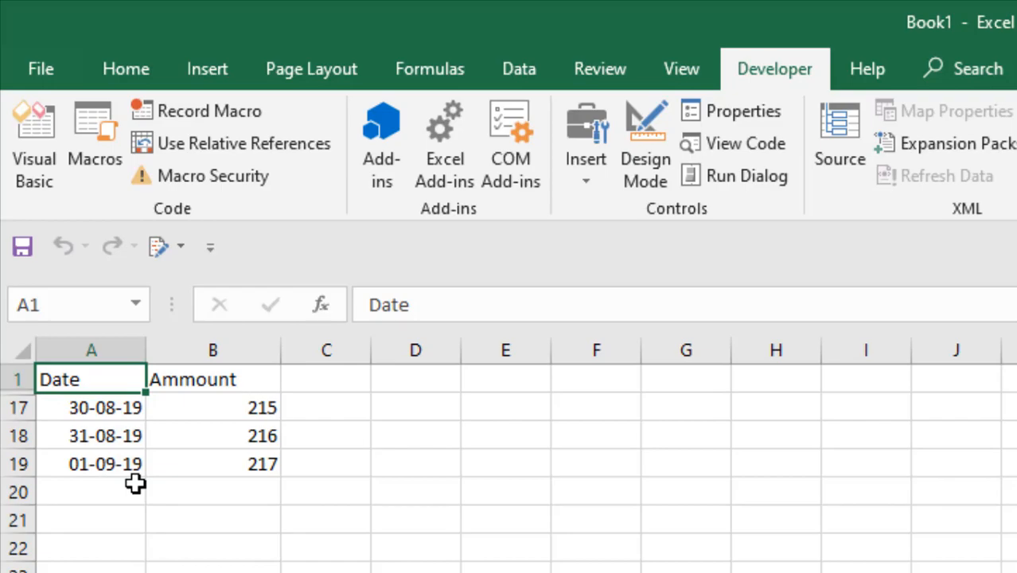
Select the whole sheet and unhide rows 2–16 to show all dates again.
{"action": "left_click", "coordinate": [33, 139]}
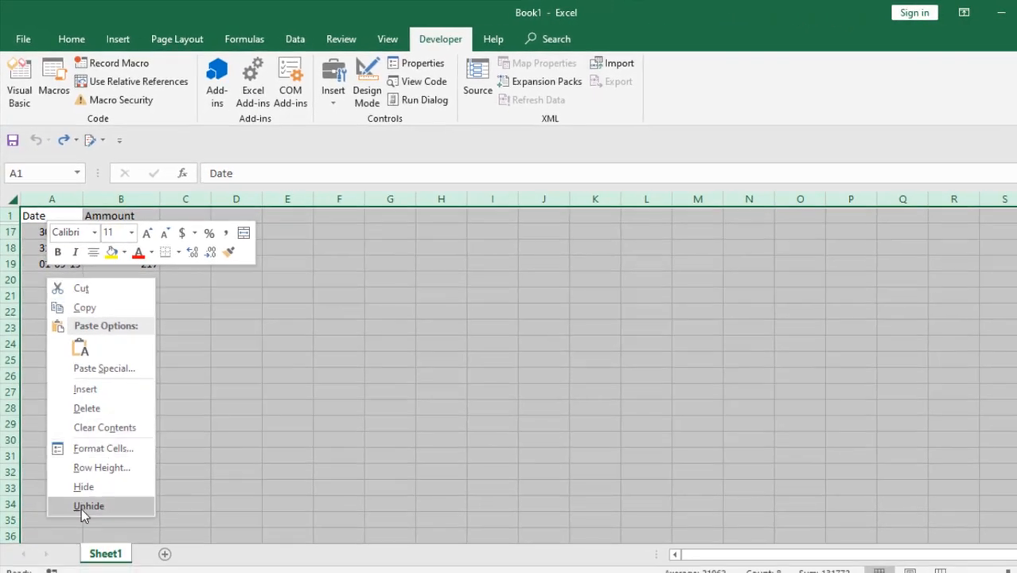
{"action": "left_click", "coordinate": [88, 505]}
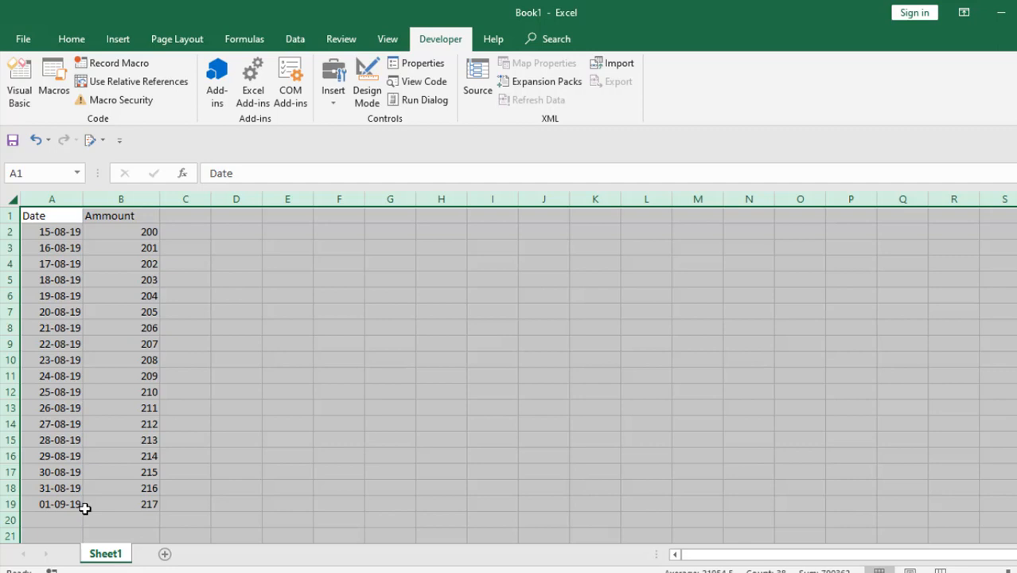